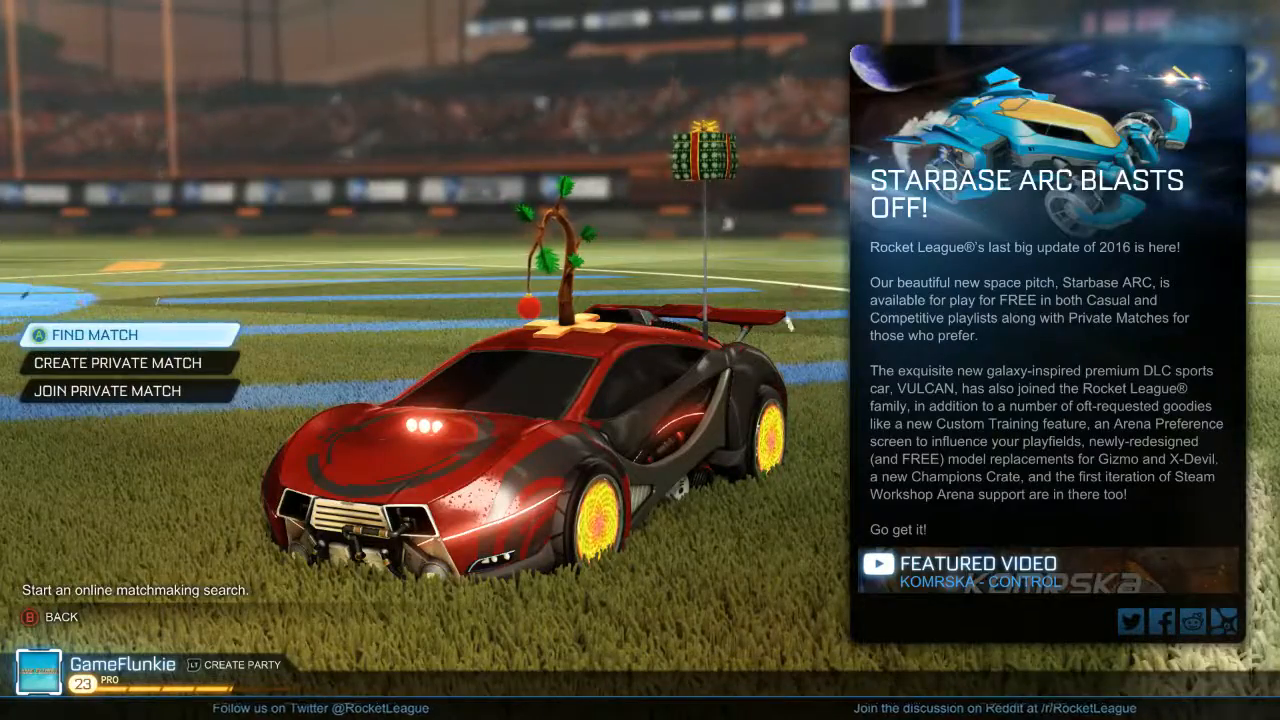
Choose Find Match to show the casual playlists with Standard 3v3 checked
{"action": "left_click", "coordinate": [95, 335]}
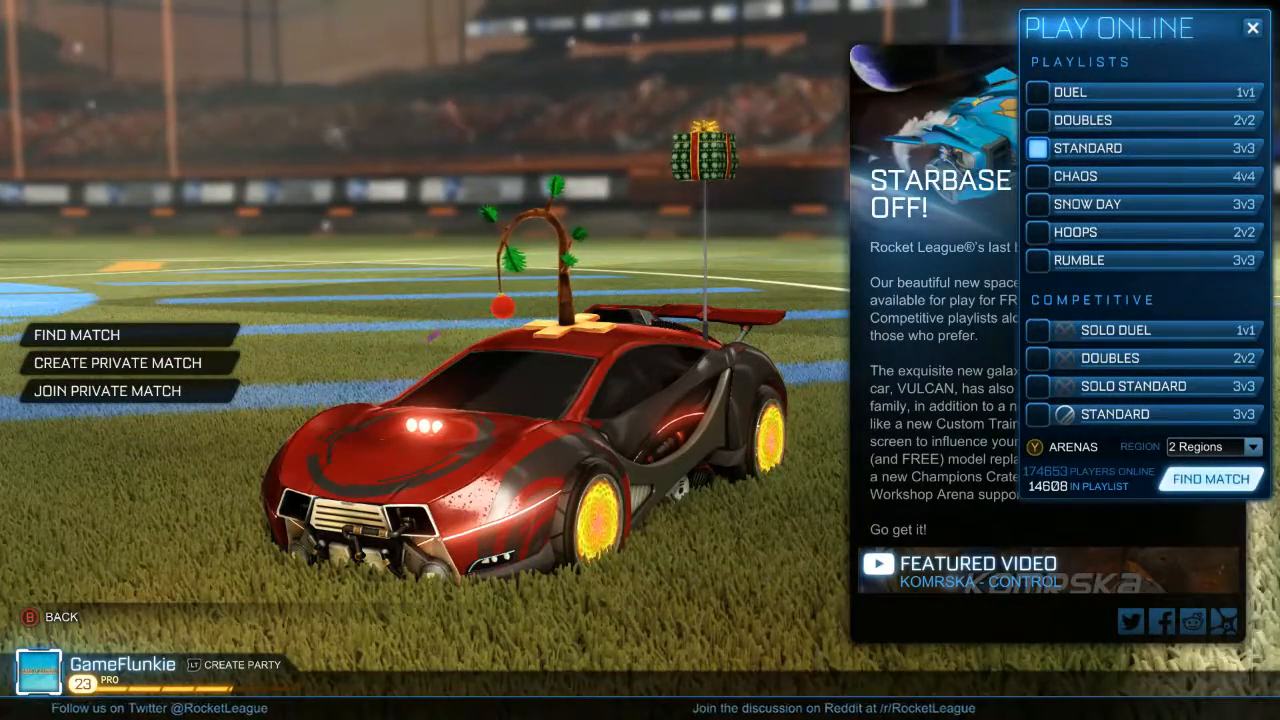